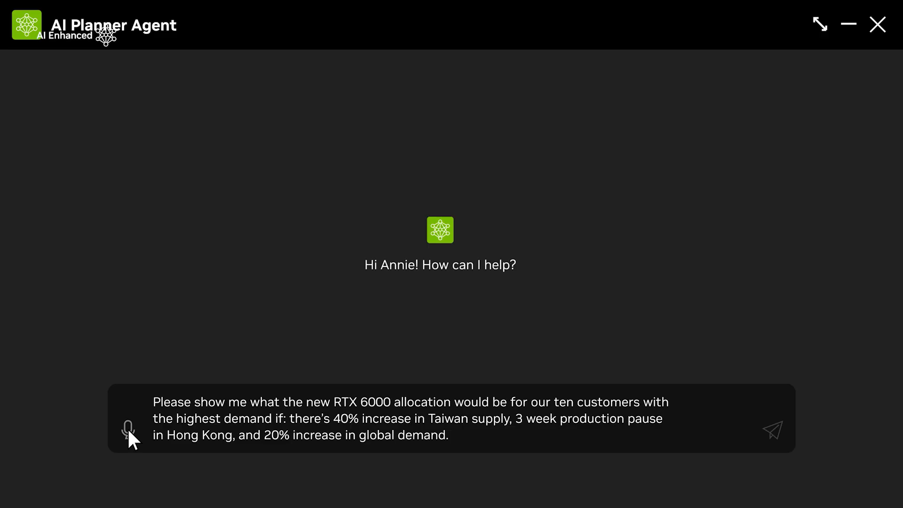
# - Submit the RTX 6000 allocation scenario (Taiwan supply, Hong Kong pause, demand changes) to the AI Planner chat
pyautogui.click(773, 431)
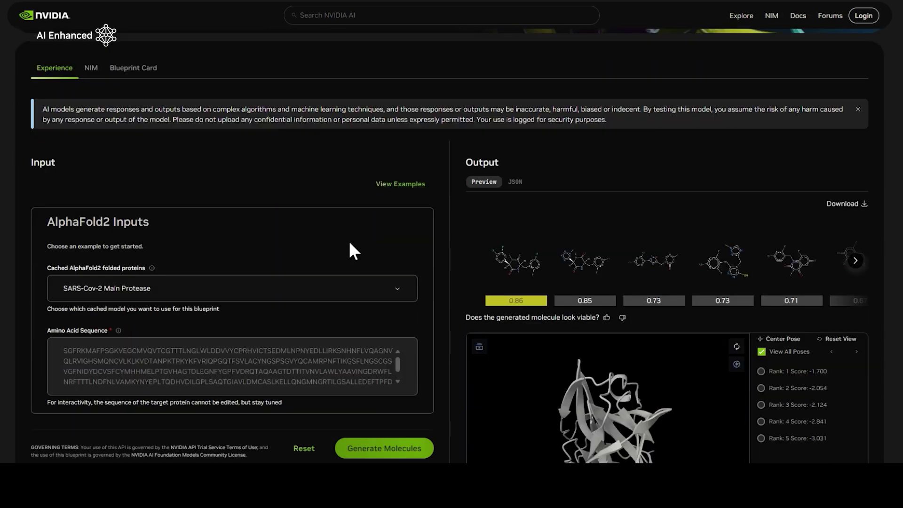
# - Scroll down through the AlphaFold2 blueprint demo toward the API catalog Discover page
pyautogui.scroll(-3)
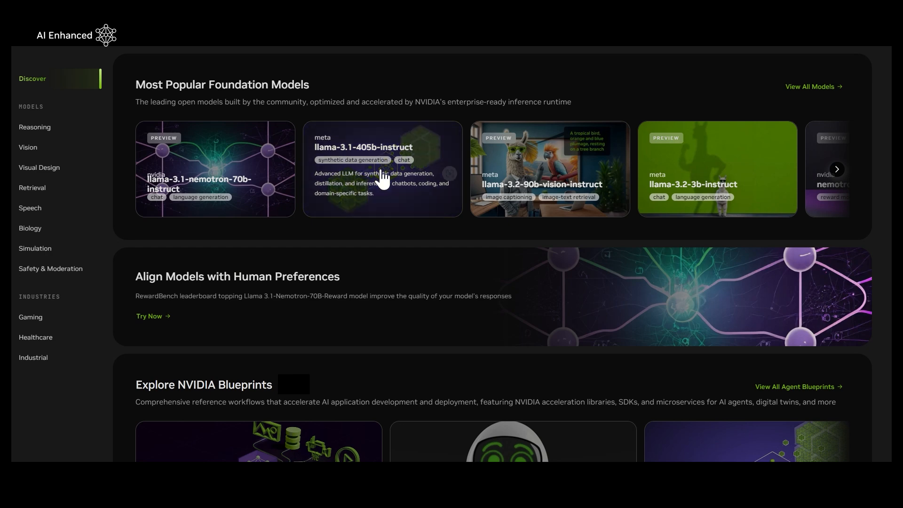
# - Run the promotion-sentences prompt on the llama-3.1-405b-instruct model card
pyautogui.click(382, 169)
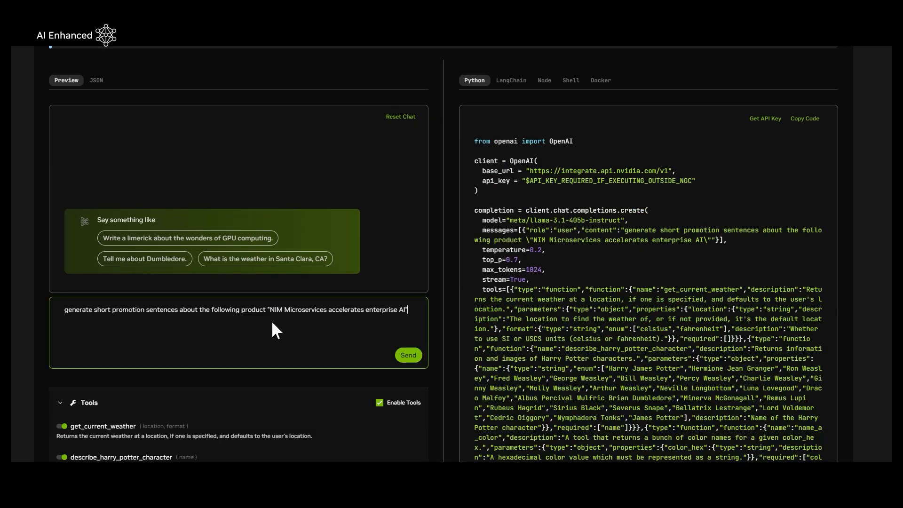
pyautogui.click(408, 355)
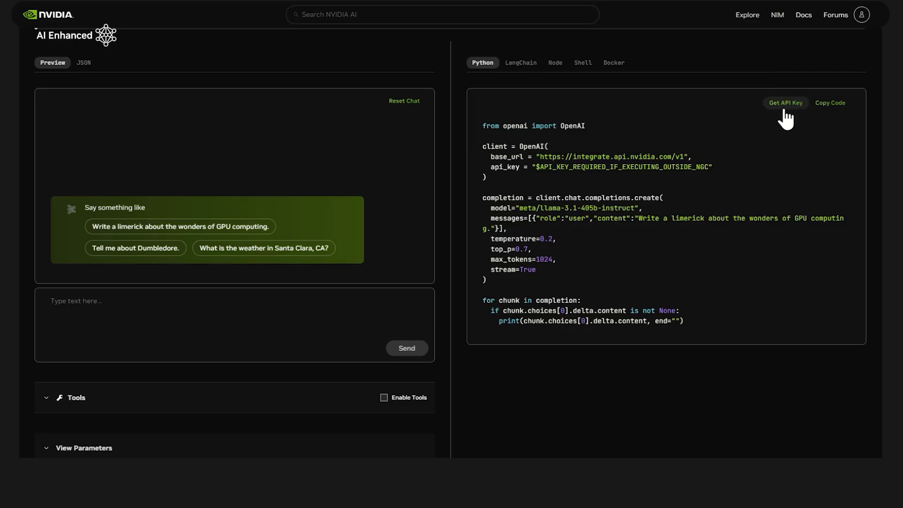
# - Generate an API key for the llama-3.1-405b-instruct model
pyautogui.click(785, 104)
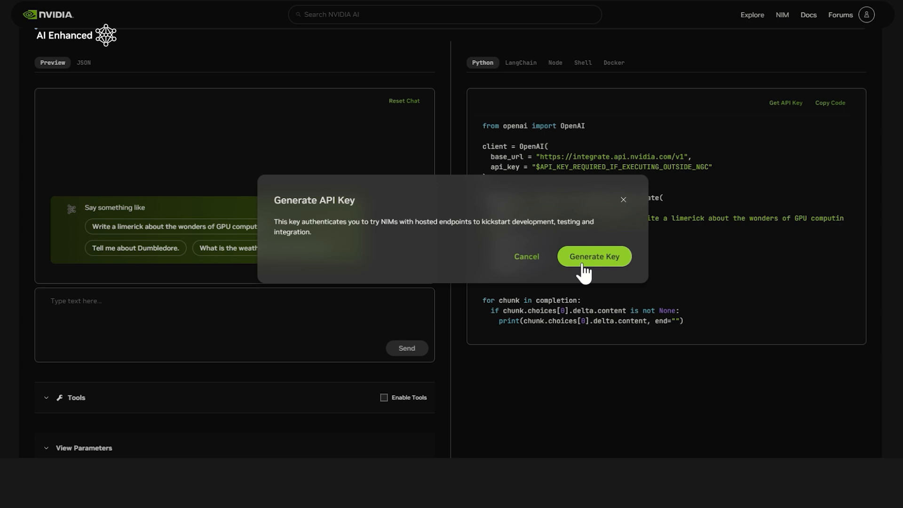
pyautogui.click(595, 256)
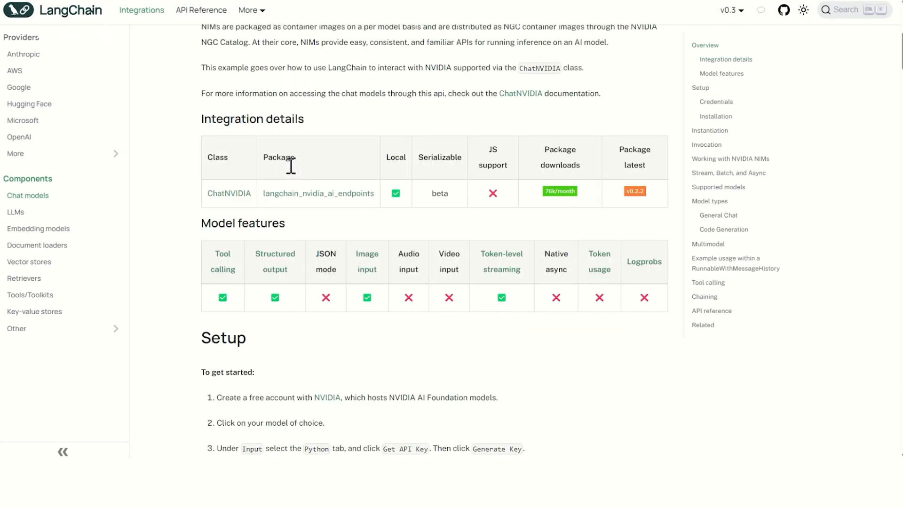
# - Go to the PyPI page for langchain-nvidia-ai-endpoints from the ChatNVIDIA docs
pyautogui.click(318, 194)
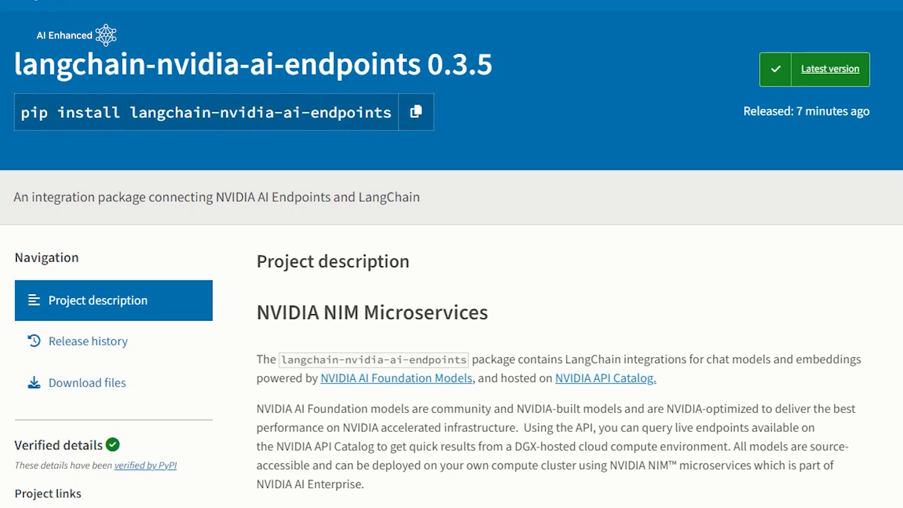
pyautogui.moveTo(416, 112)
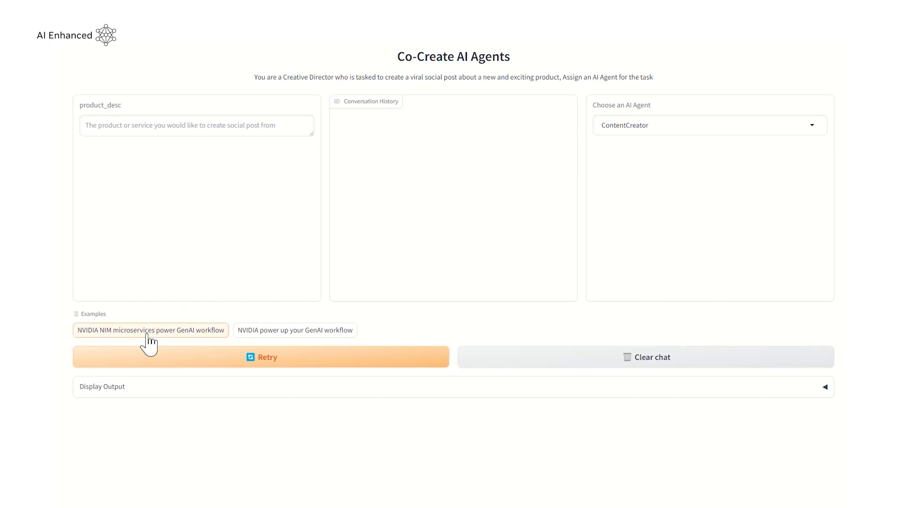
# - Have the ContentCreator agent write a promotional post from the NIM example description
pyautogui.click(151, 330)
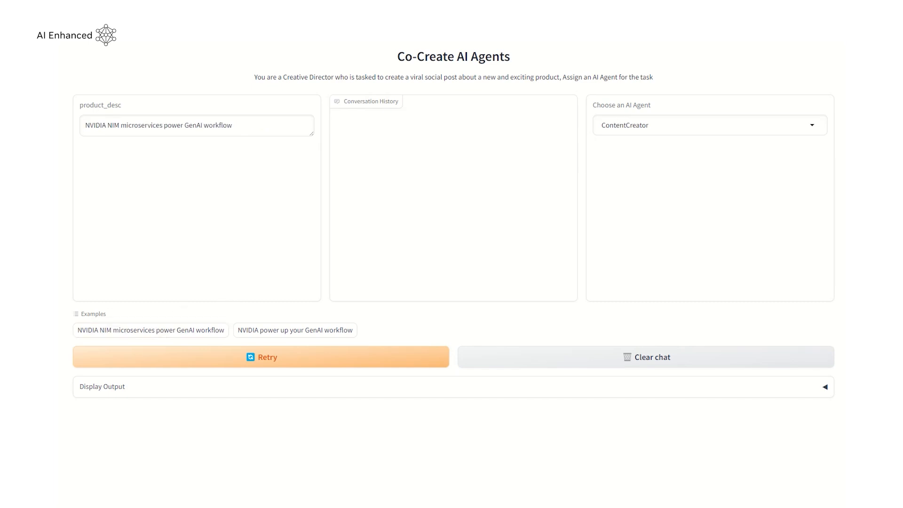
pyautogui.click(262, 358)
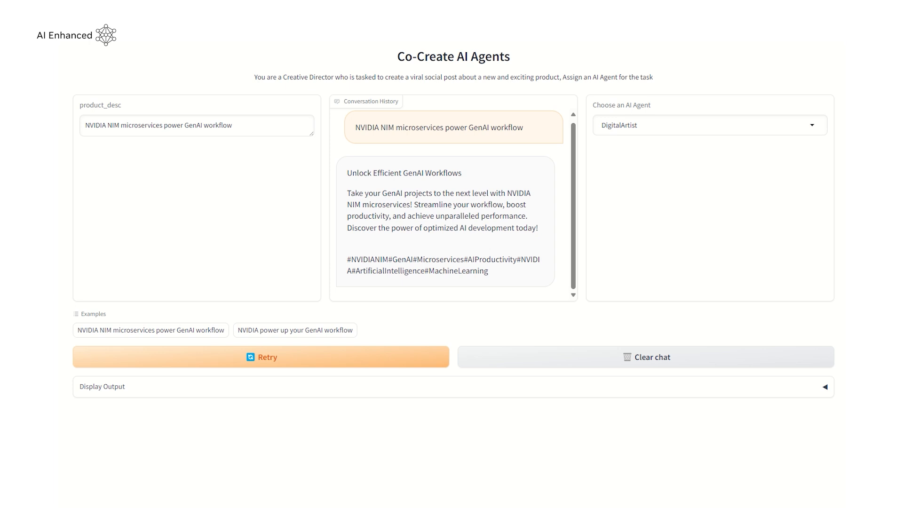
# - Have the DigitalArtist agent generate an image and reveal the final post with the robotic head
pyautogui.click(262, 358)
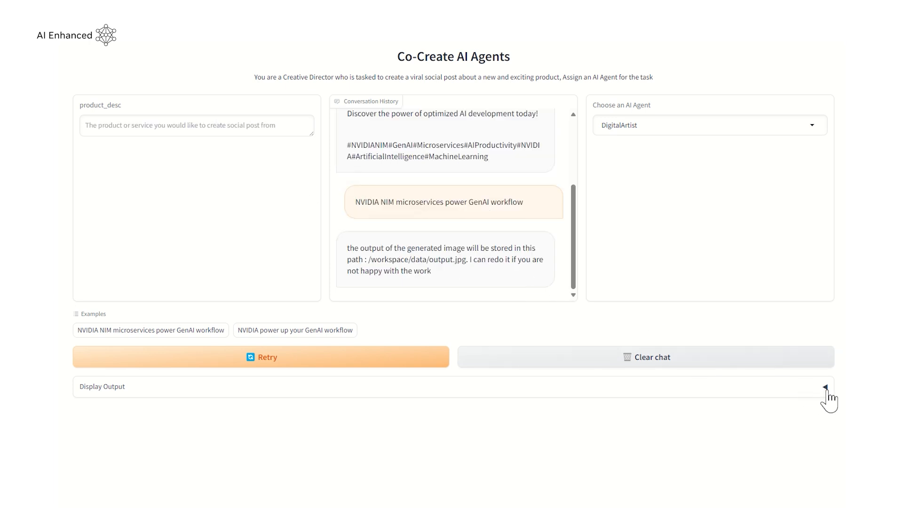
pyautogui.click(827, 386)
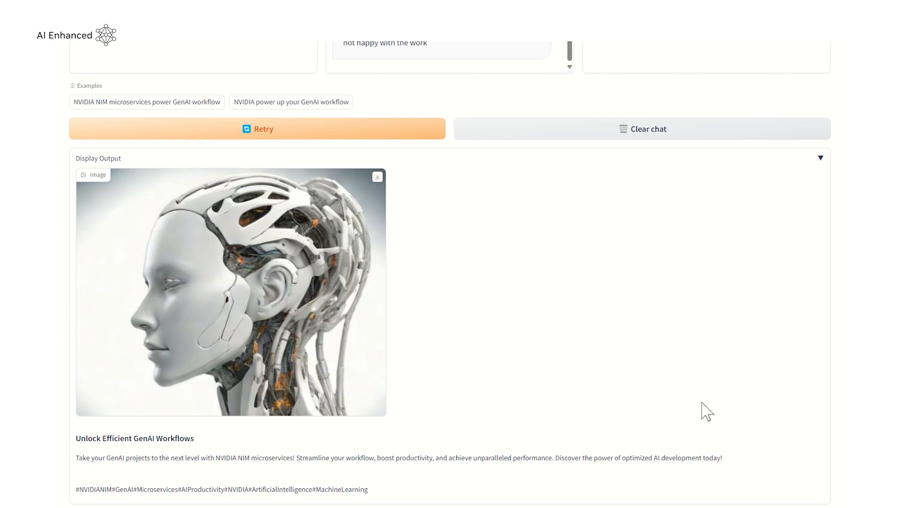